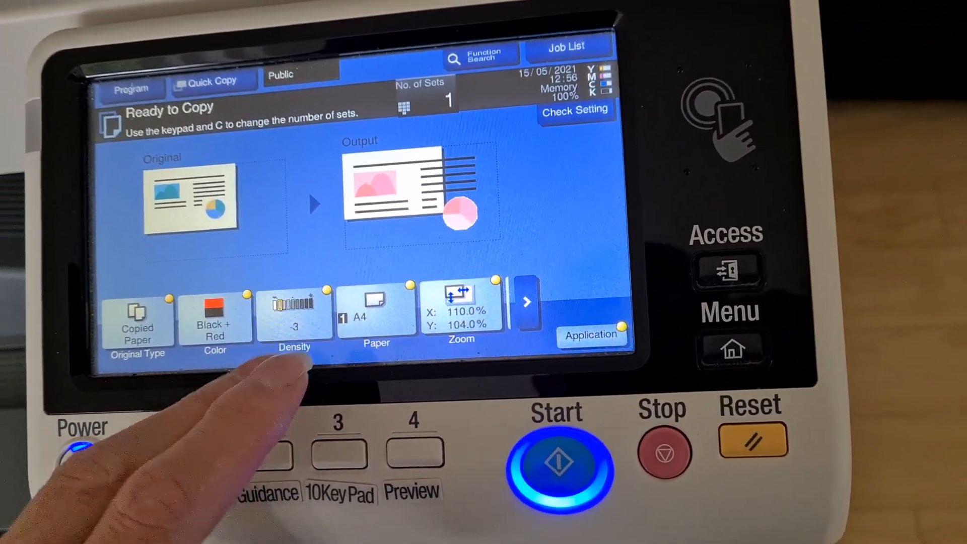
Step: Keep the copy density at level -3 and confirm it
left_click(295, 315)
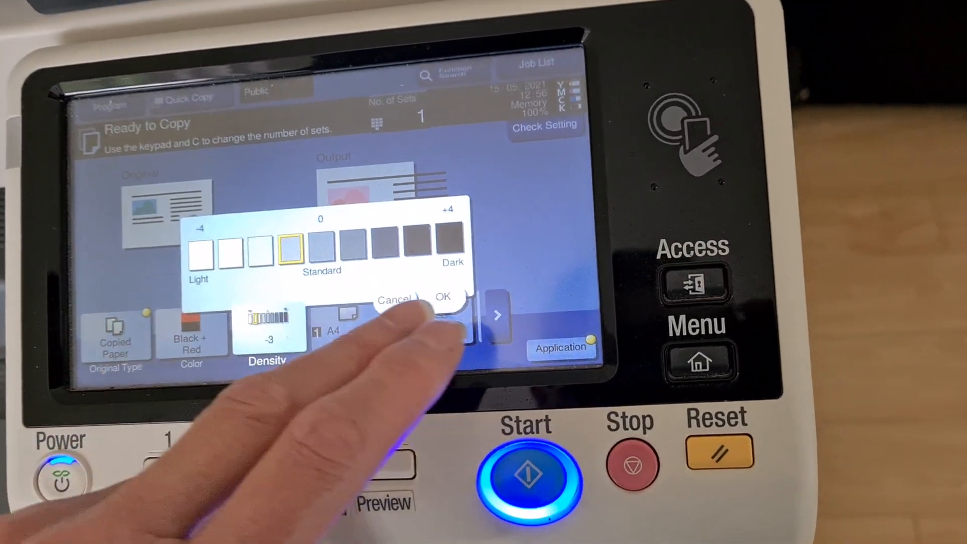
left_click(526, 479)
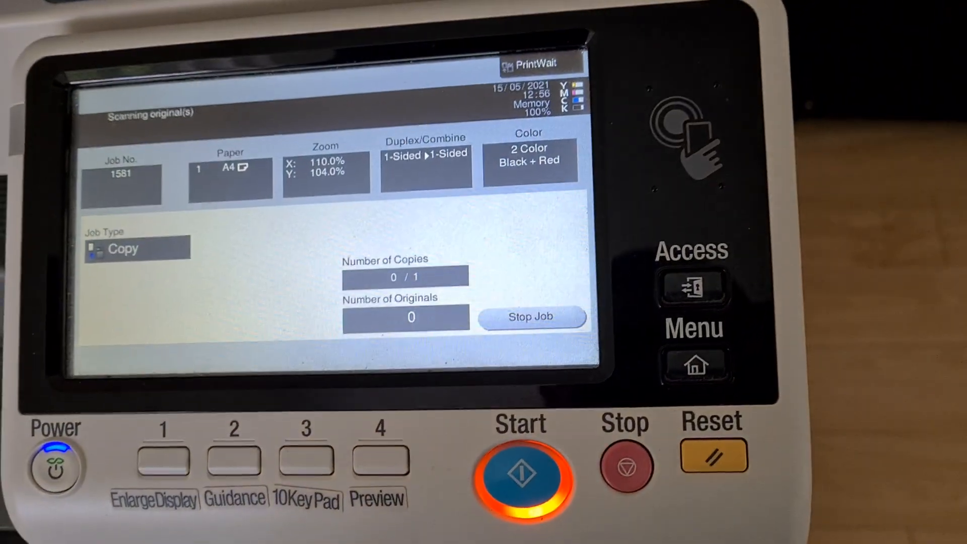